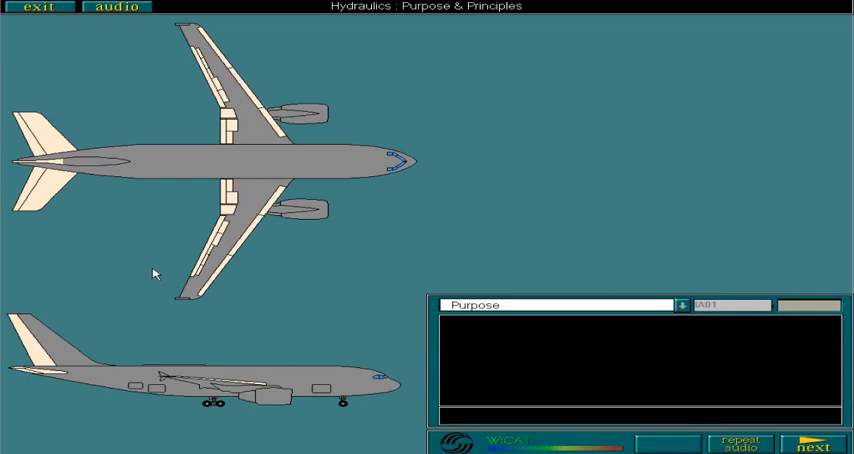
pyautogui.moveTo(186, 265)
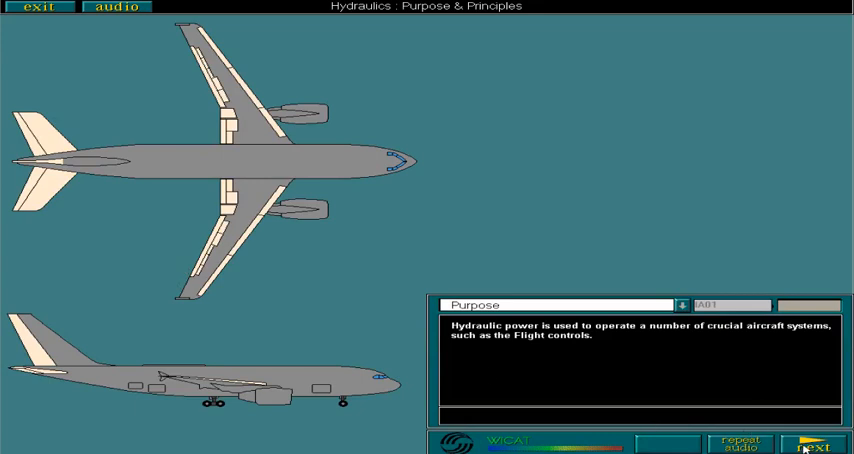
# Step through the Purpose page until the Blue, Green and Yellow systems show 3000 PSI
pyautogui.click(810, 446)
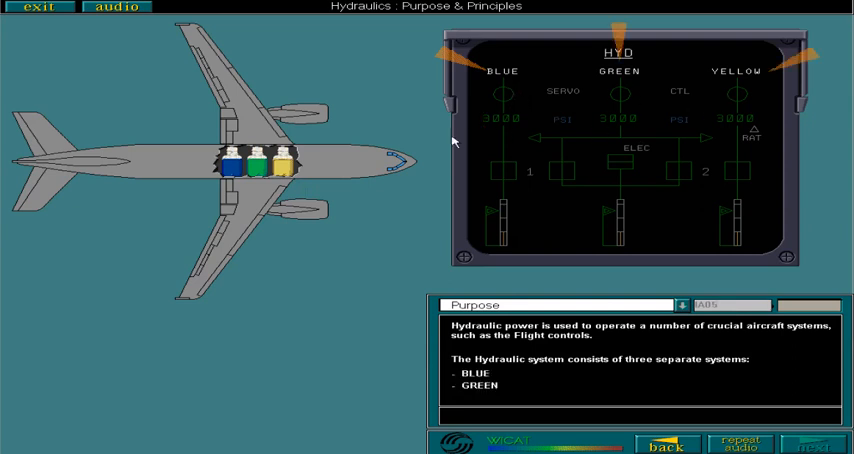
pyautogui.click(810, 445)
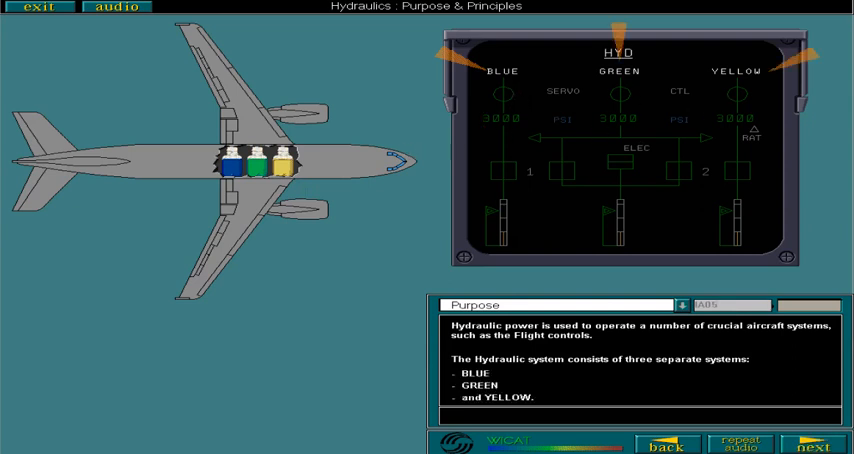
pyautogui.click(815, 445)
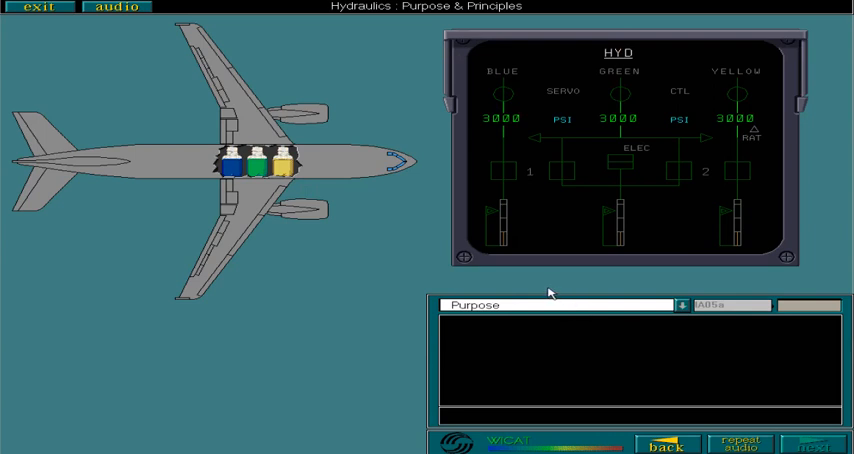
pyautogui.moveTo(538, 288)
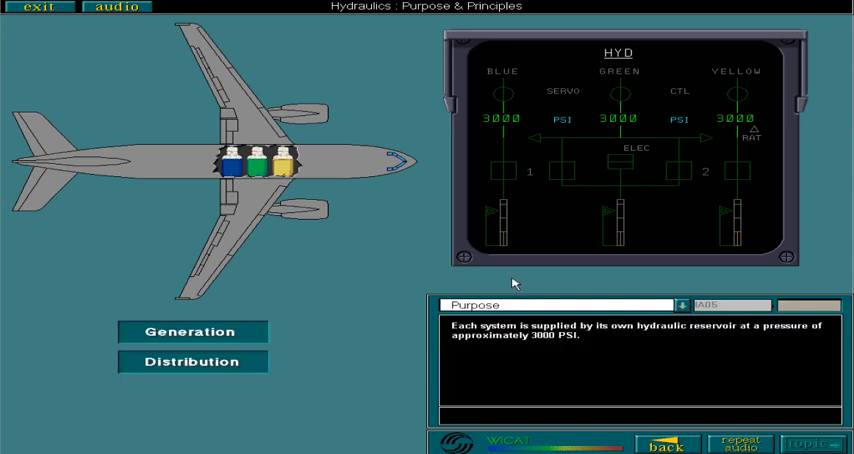
pyautogui.moveTo(506, 284)
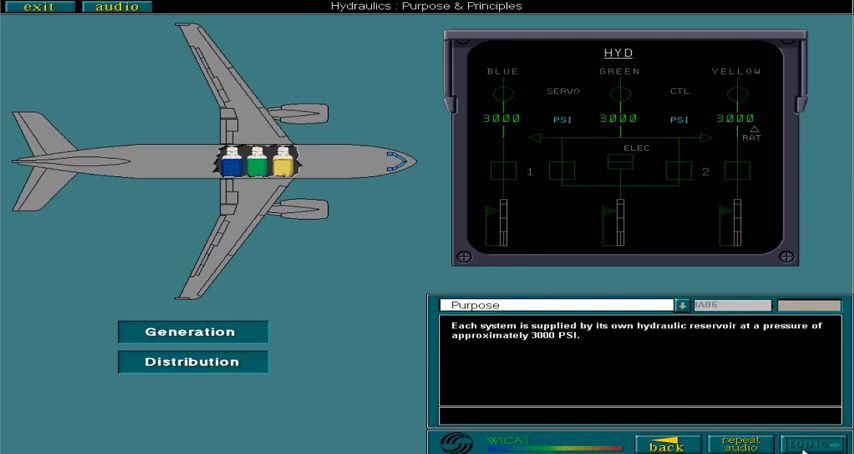
# Open the Segregation topic and continue to the crossed-out fluid transfer between bottles
pyautogui.click(810, 440)
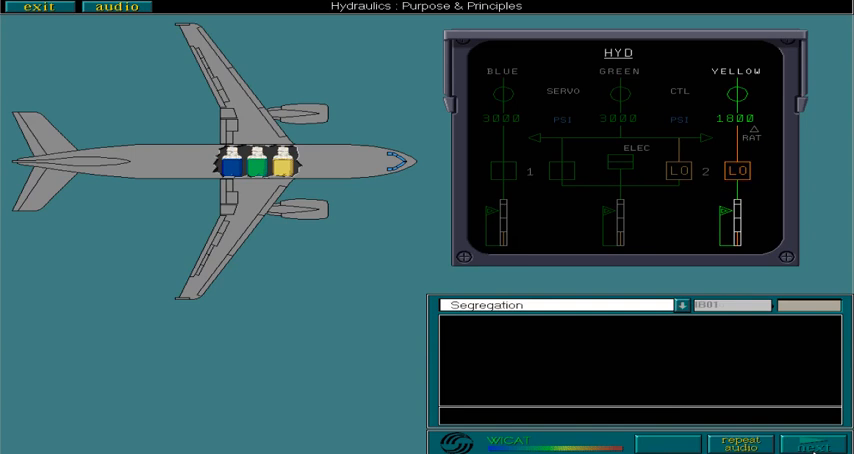
pyautogui.click(813, 444)
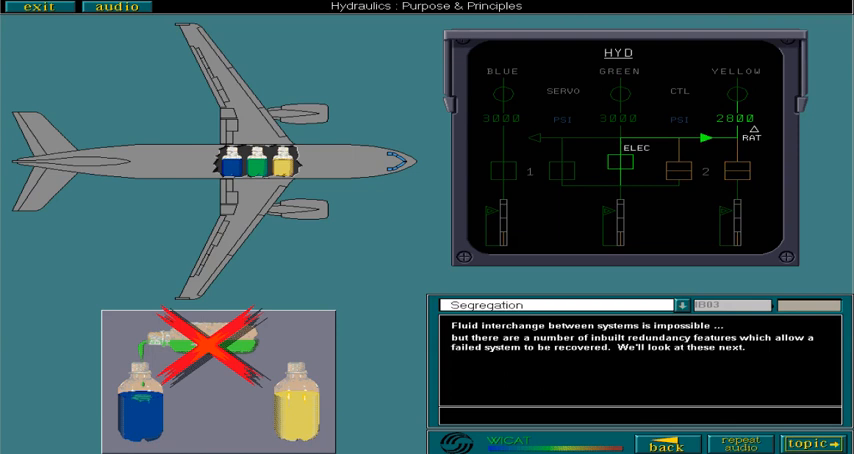
# Open Redundancy and advance past engine and electric pumps to the Blue system failure
pyautogui.click(811, 444)
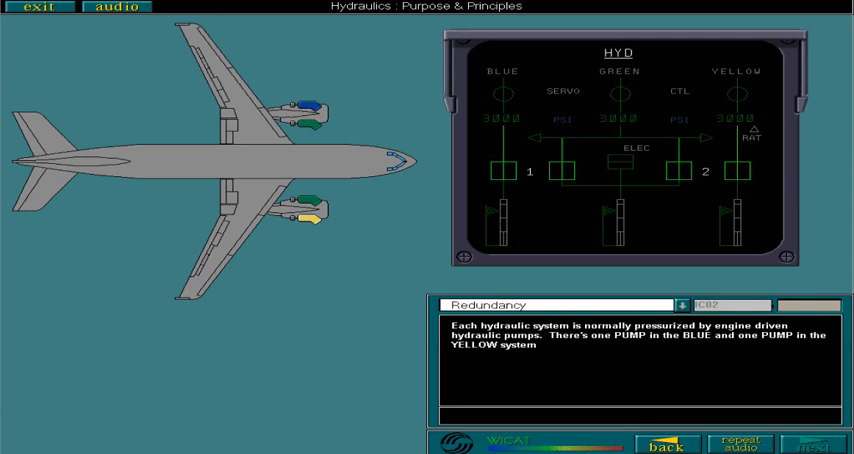
pyautogui.click(813, 443)
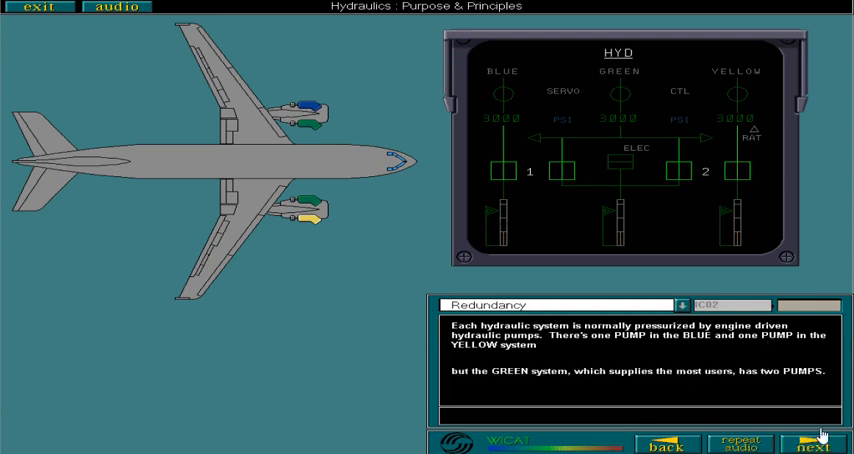
pyautogui.click(817, 443)
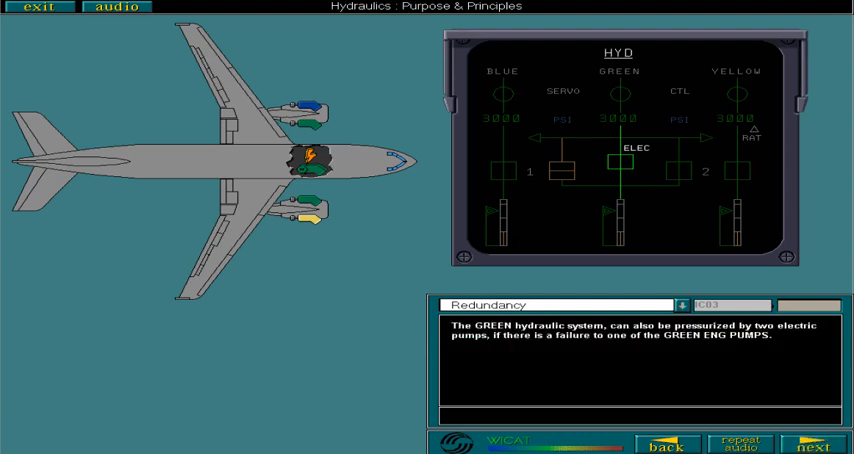
pyautogui.click(817, 445)
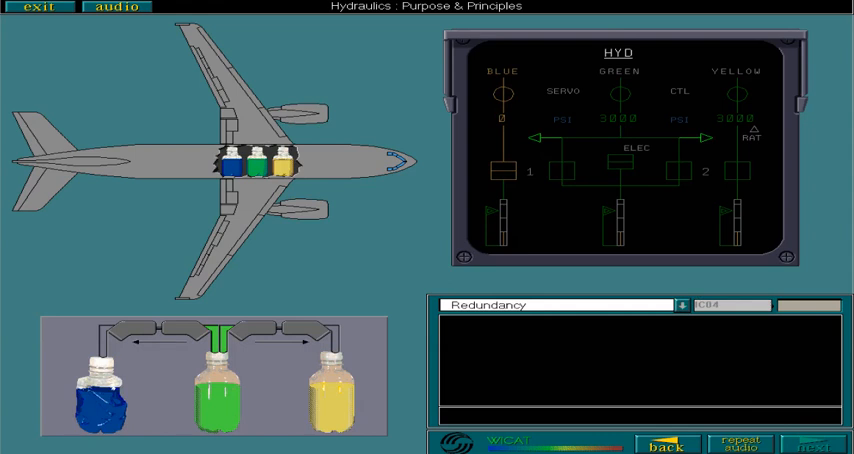
# Activate the PTU to restore the Blue system to 2500 PSI from Green
pyautogui.click(812, 446)
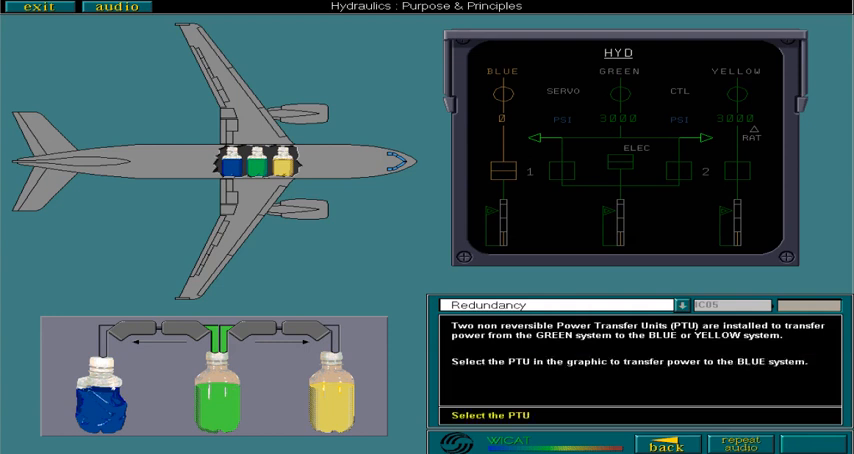
pyautogui.click(180, 338)
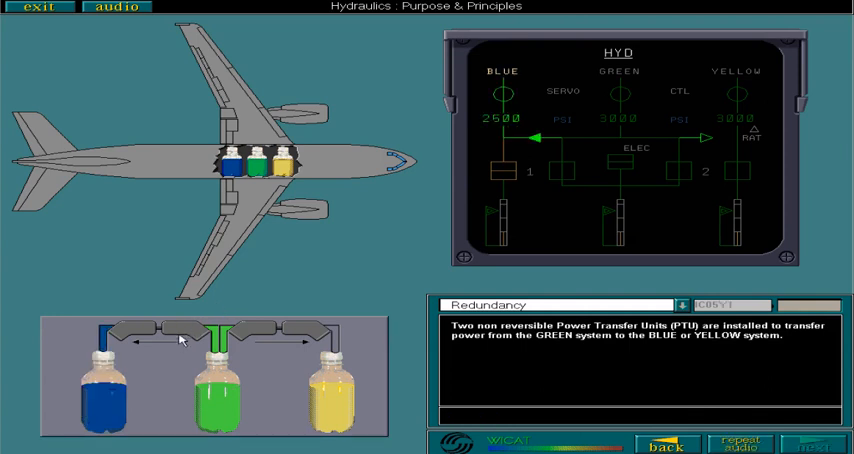
pyautogui.moveTo(180, 340)
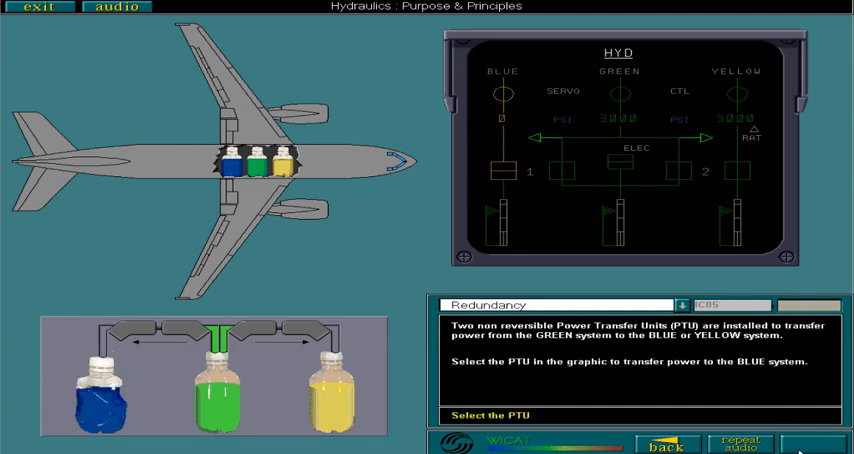
pyautogui.moveTo(184, 374)
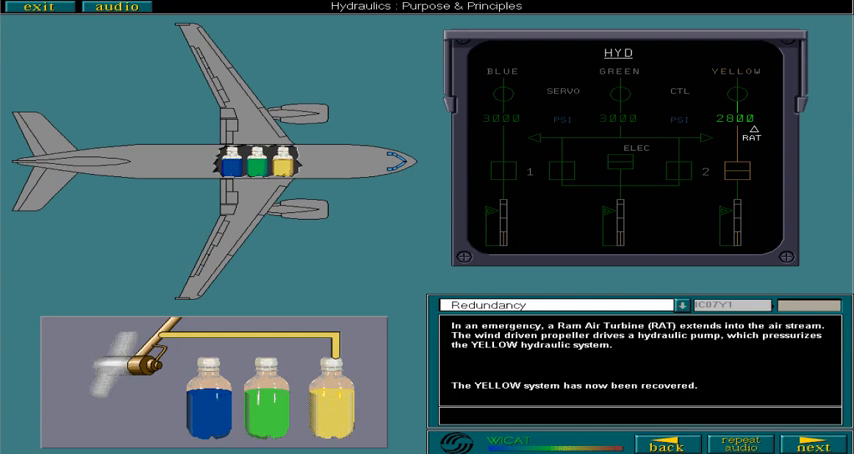
# Advance to the Redundancy step showing aircraft top and side views
pyautogui.click(816, 445)
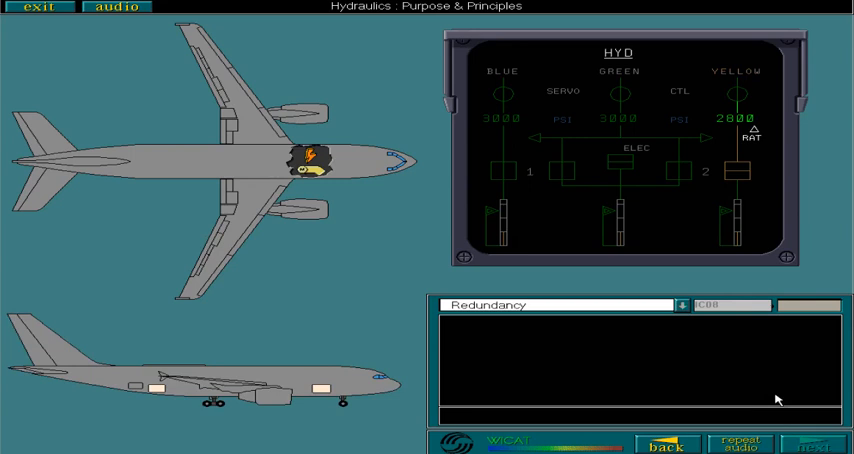
pyautogui.moveTo(778, 368)
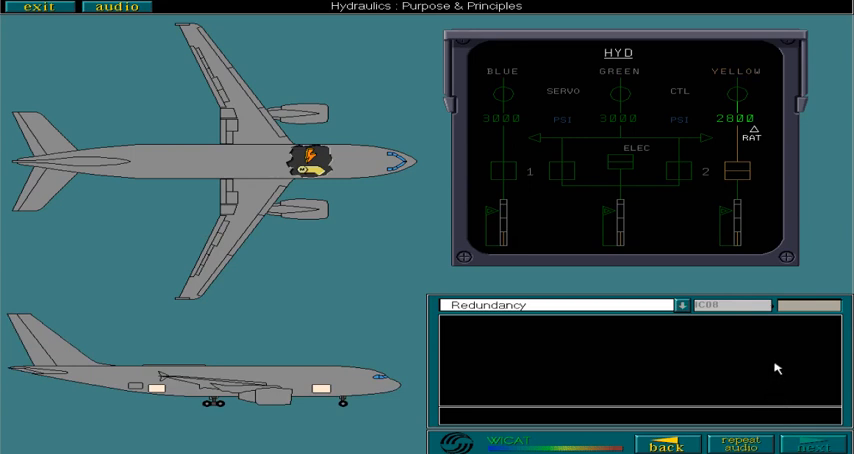